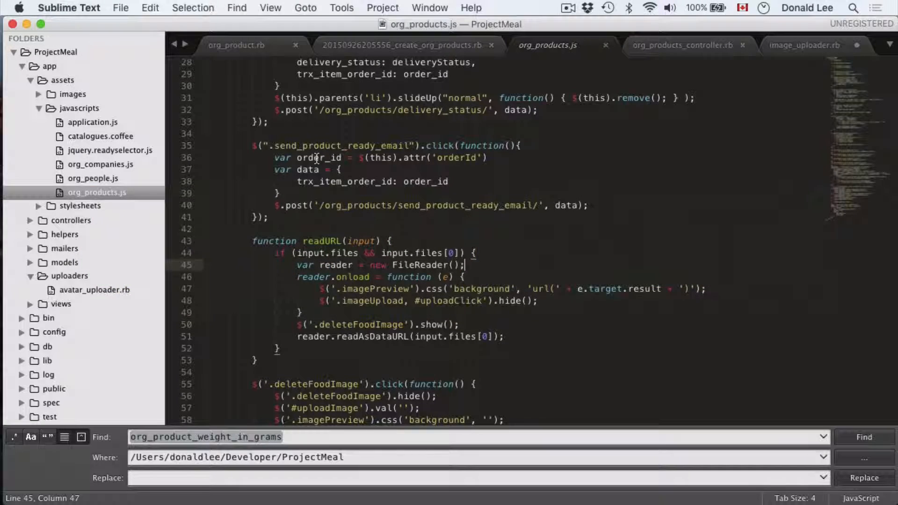
mouse_move(424, 352)
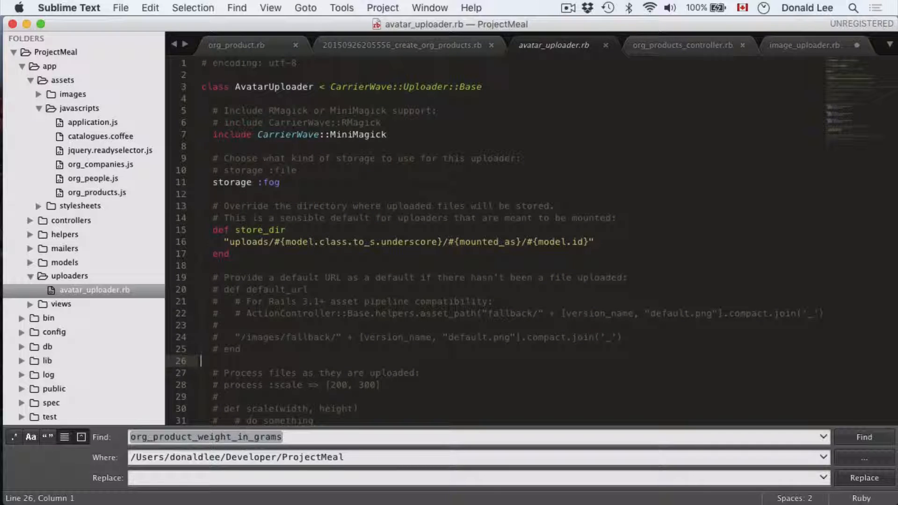
Step: Confirm image_uploader.rb defines the ImageUploader class and save the file
click(808, 46)
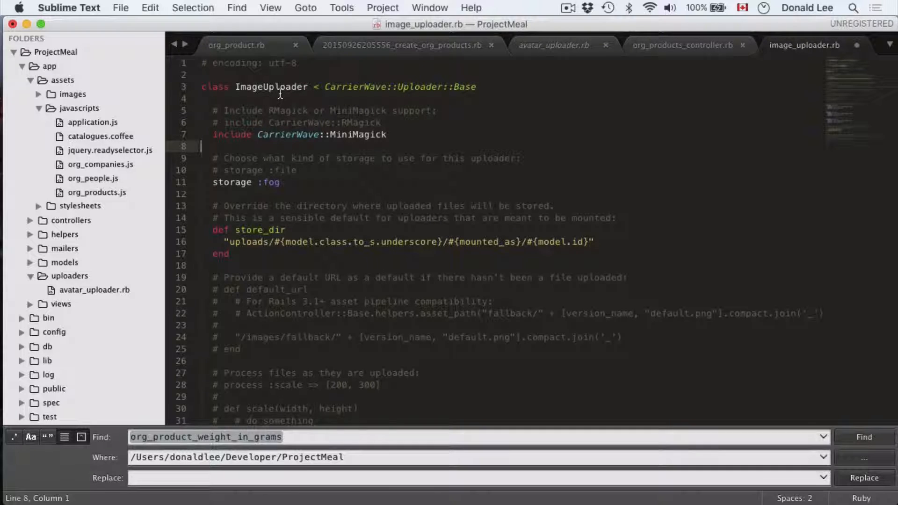
double_click(270, 86)
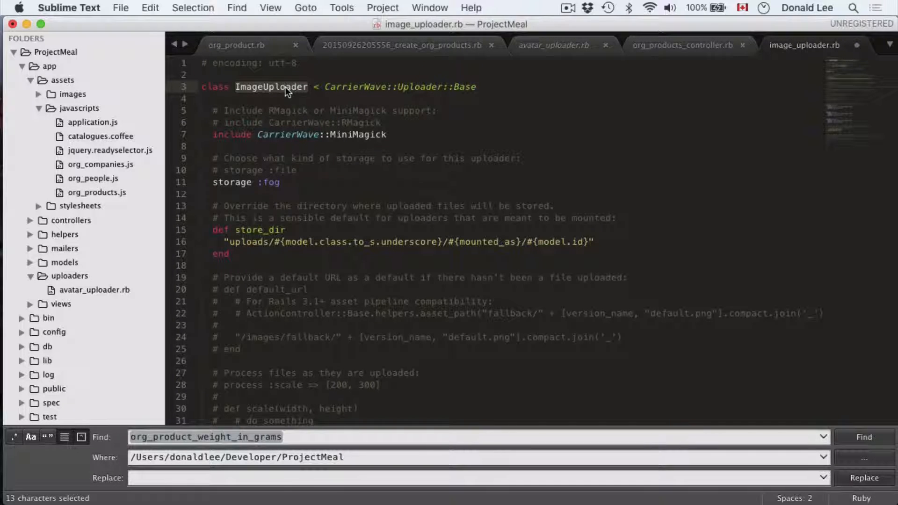
key(cmd+s)
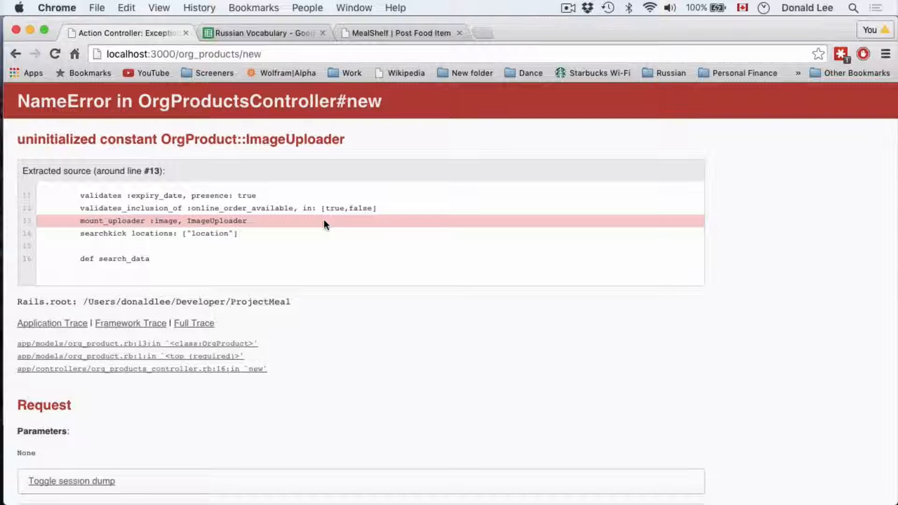
Step: Reload the new product page in Chrome and scroll the posting form
click(55, 54)
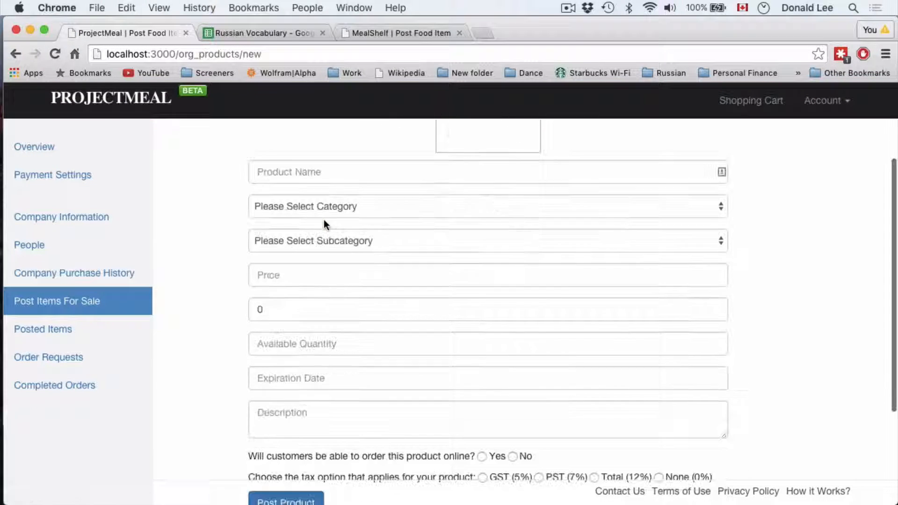
scroll(down, 3)
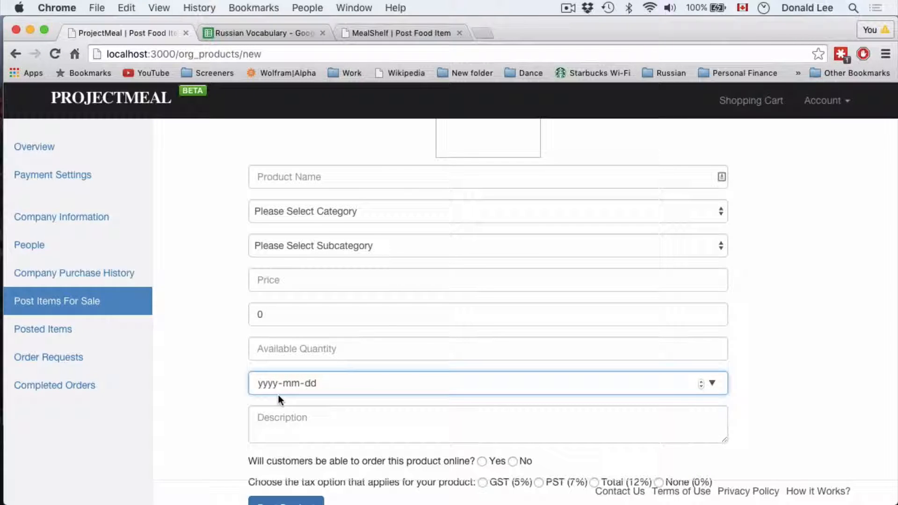
key(cmd+tab)
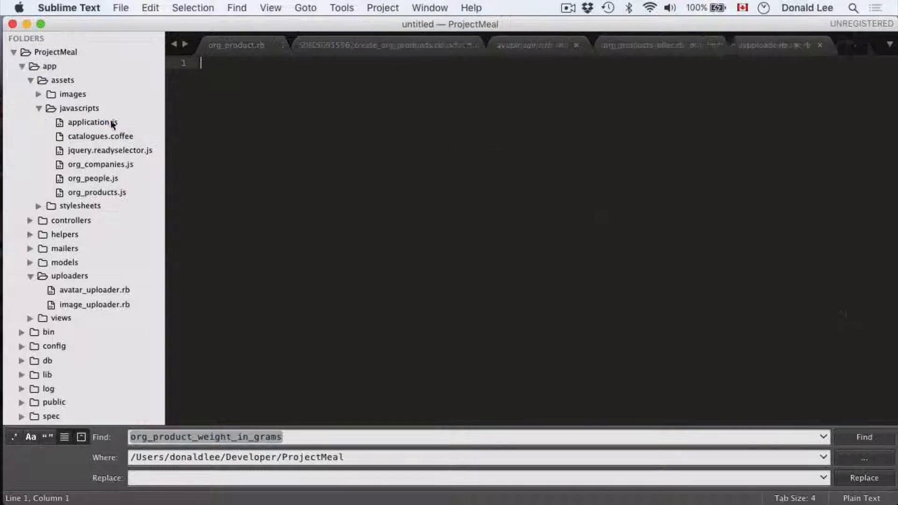
Step: Open a blank untitled file and check the expiration date field's format
click(839, 45)
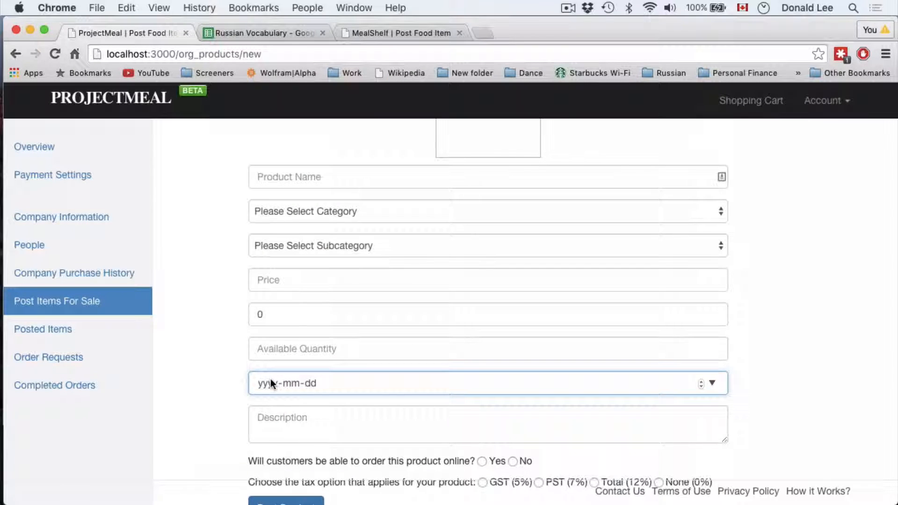
click(266, 383)
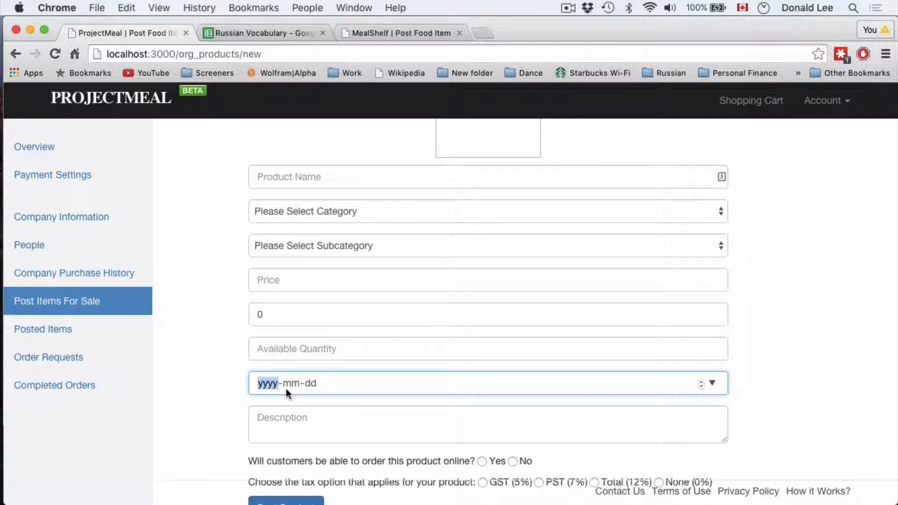
mouse_move(327, 352)
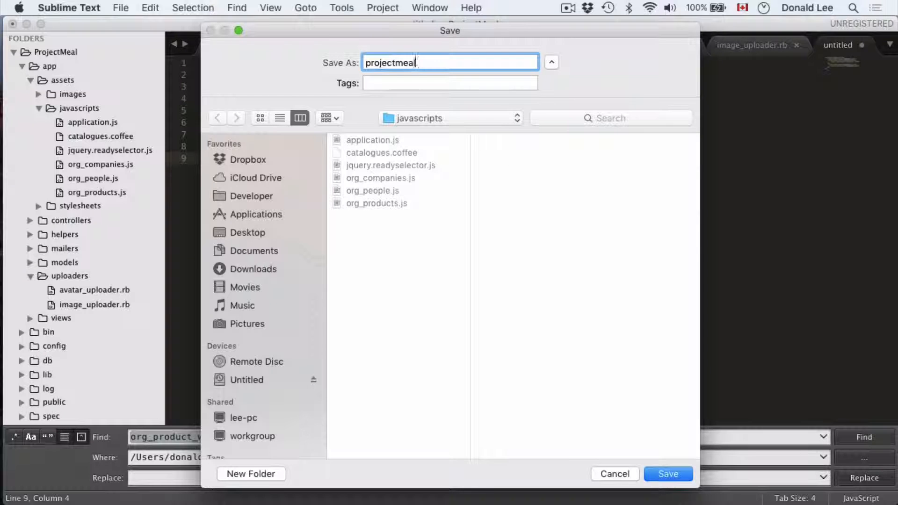
Step: Save the script as projectmeal.js in app/assets/javascripts
click(667, 474)
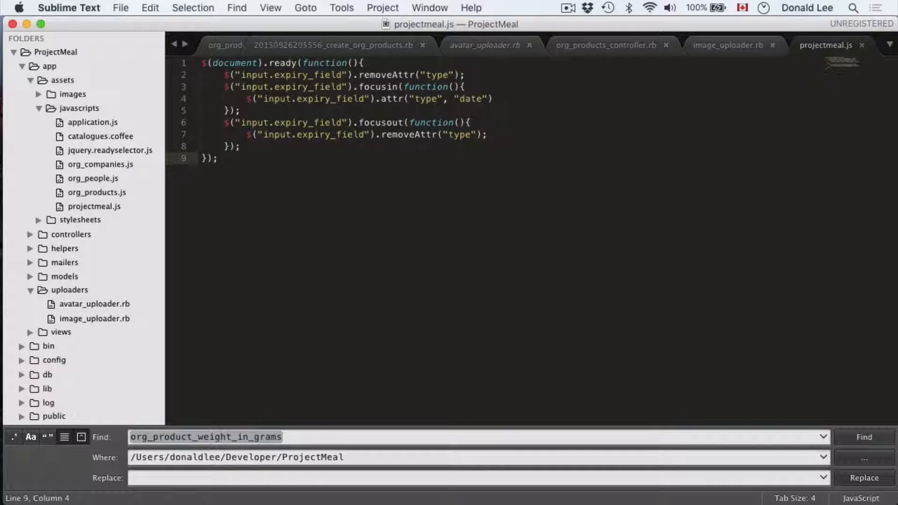
mouse_move(359, 254)
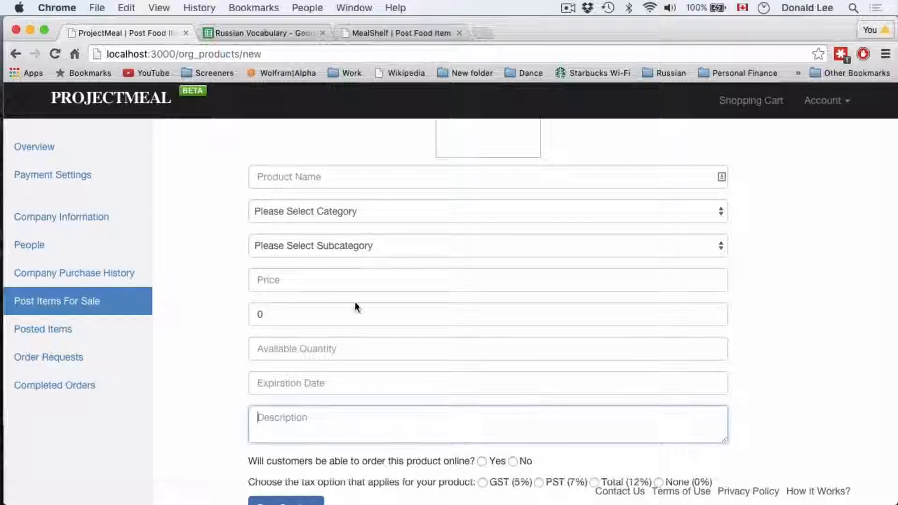
Step: Test the product form fields, clearing the 0 prefilled in the weight field
click(488, 383)
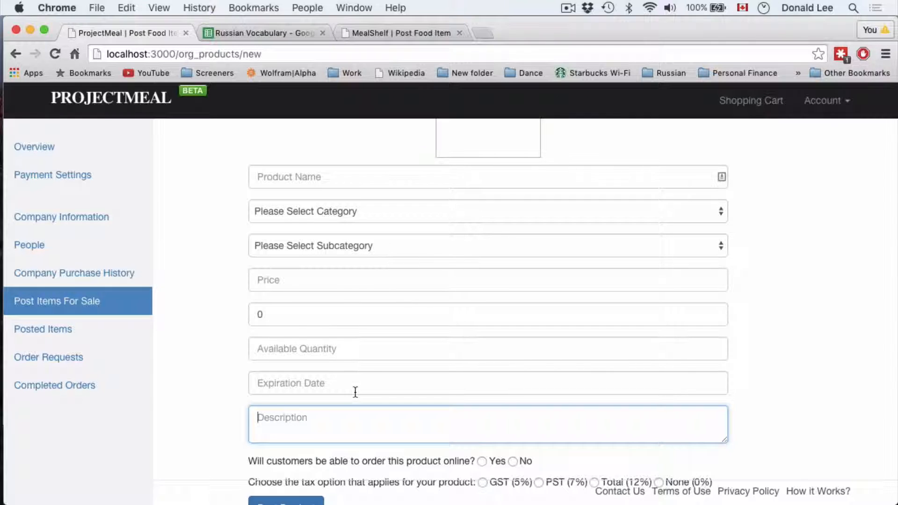
mouse_move(349, 303)
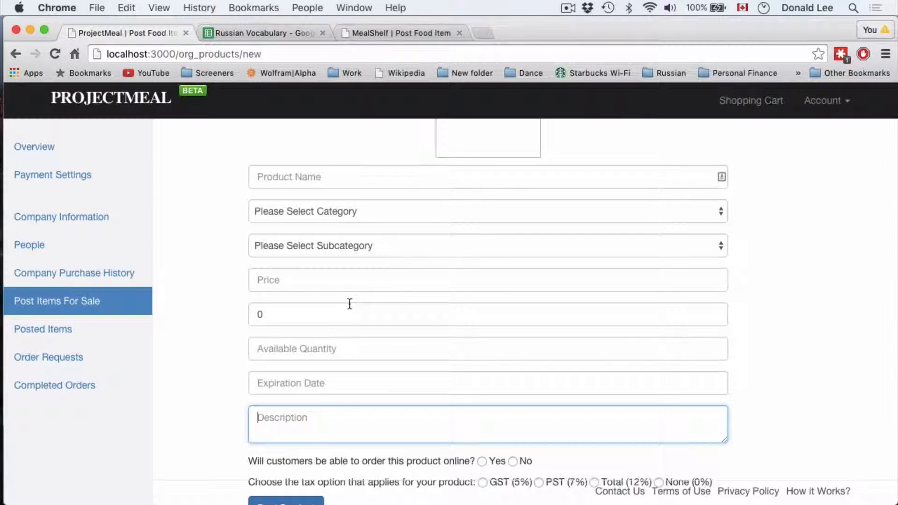
click(487, 314)
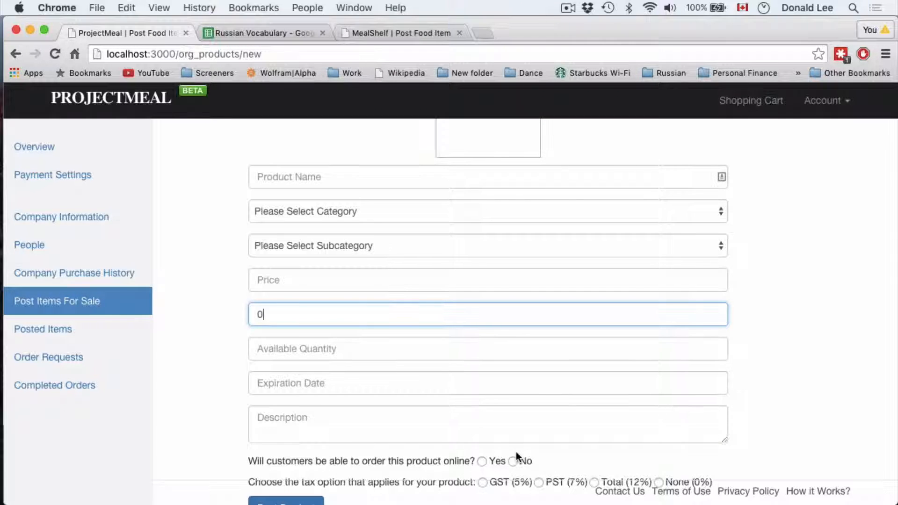
key(Backspace)
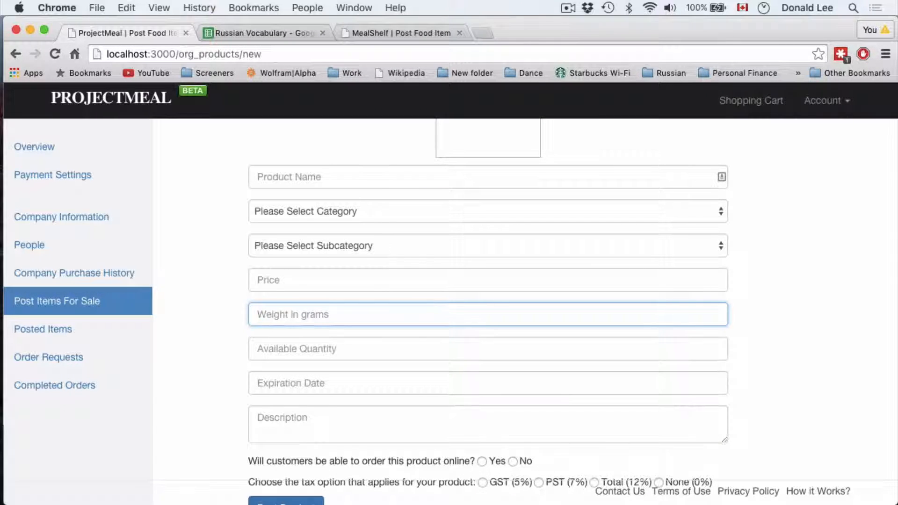
click(487, 349)
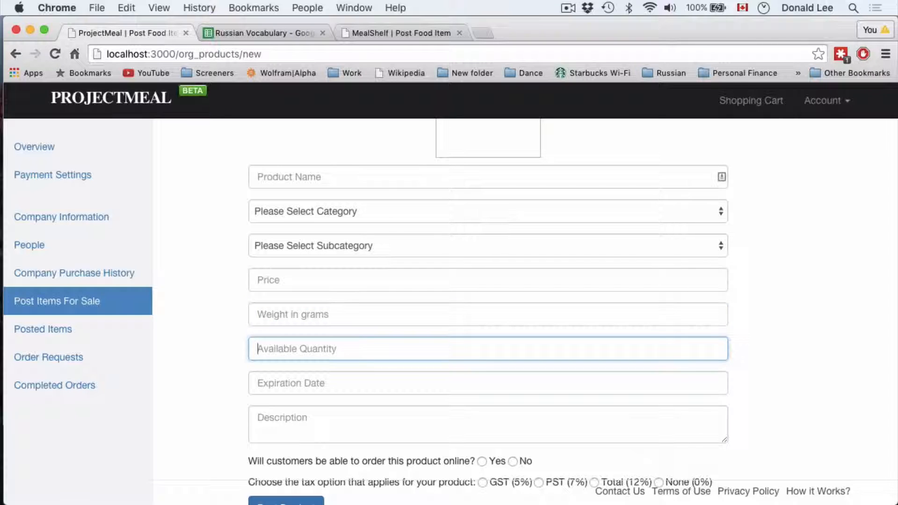
Step: Enter 0 for quantity and refocus the weight field, still showing 0
text(0)
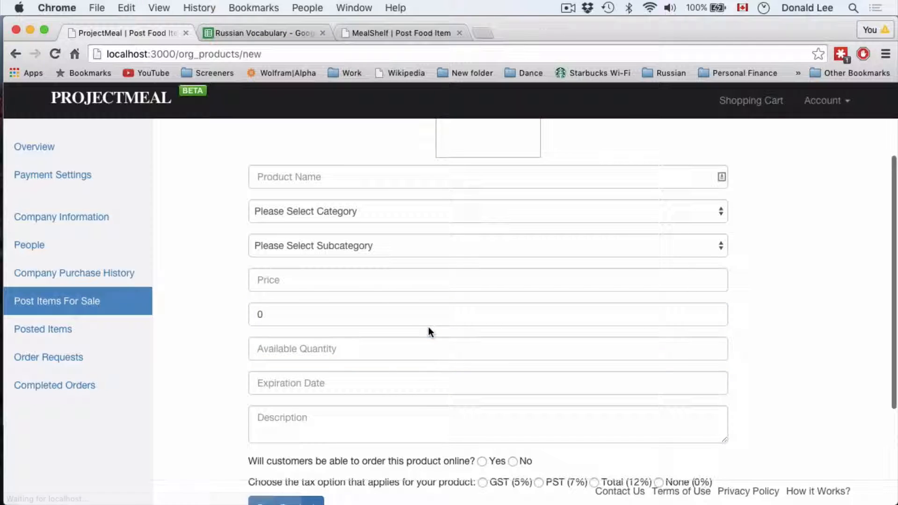
click(487, 314)
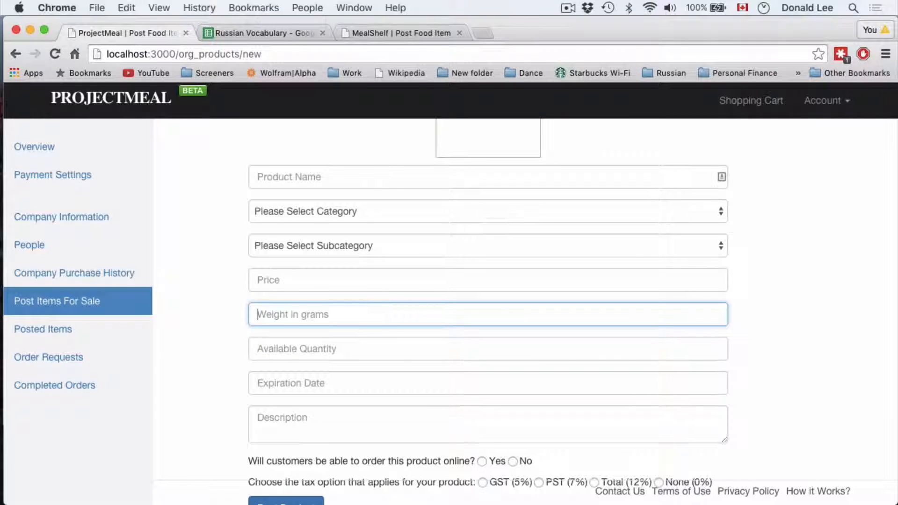
click(487, 349)
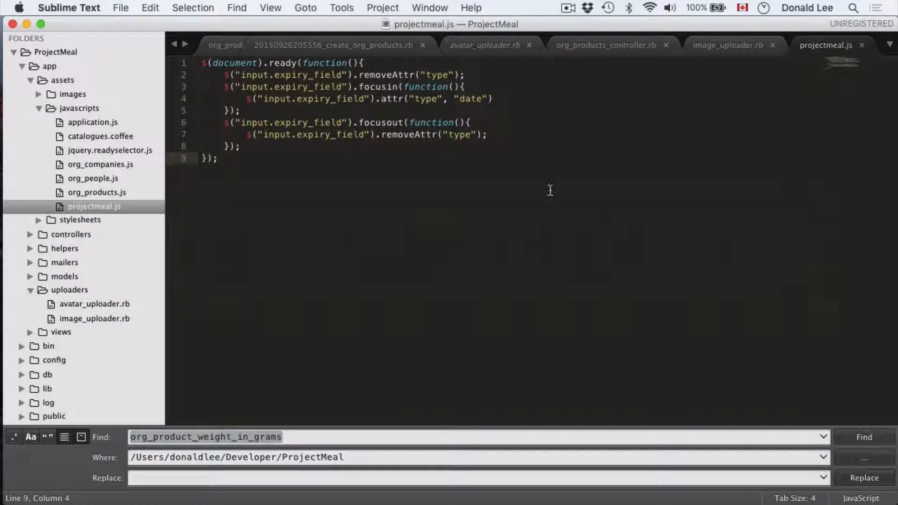
Step: Delete 'default: 0,' from weight_in_grams in the create_org_products migration
click(804, 45)
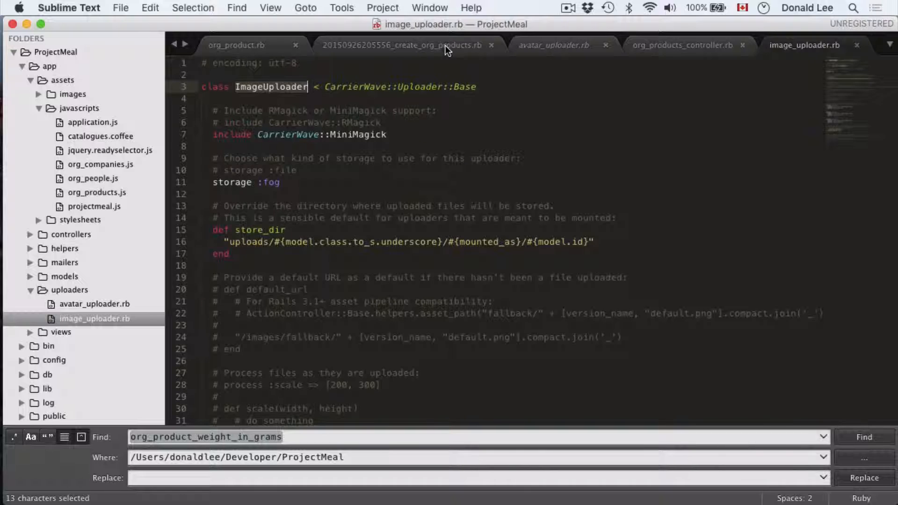
click(401, 46)
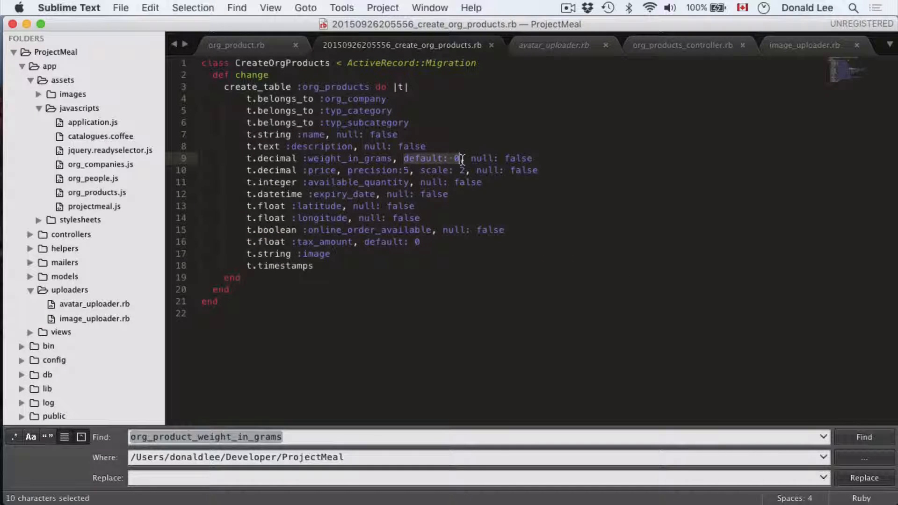
key(delete)
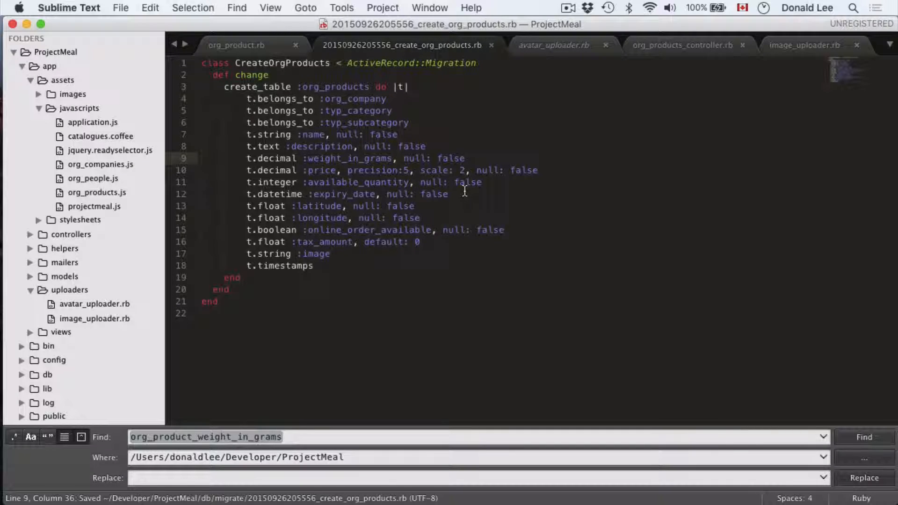
key(cmd+tab)
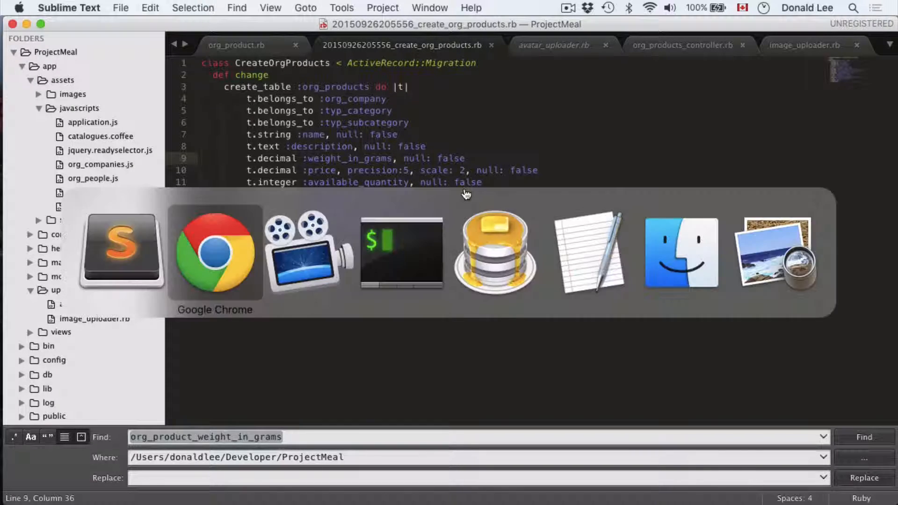
Step: Inspect the org_products structure and its empty contents in Sequel Pro
click(494, 252)
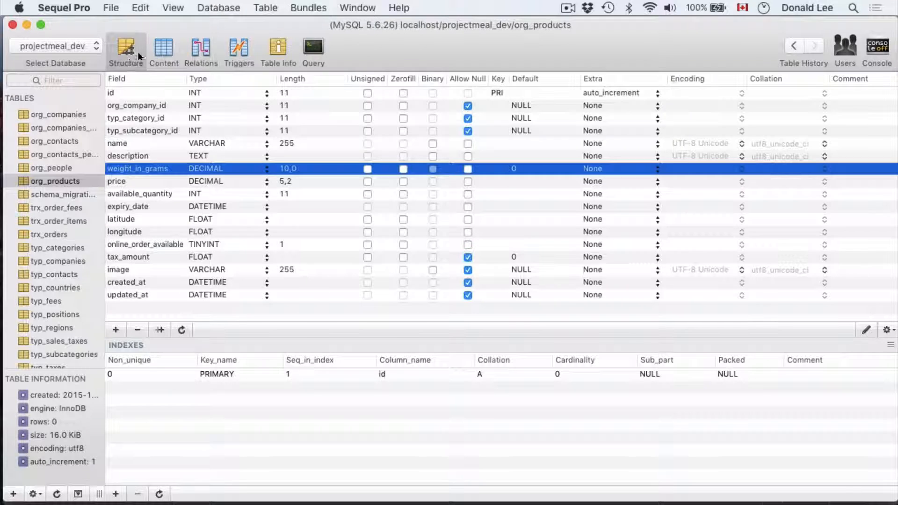
click(164, 50)
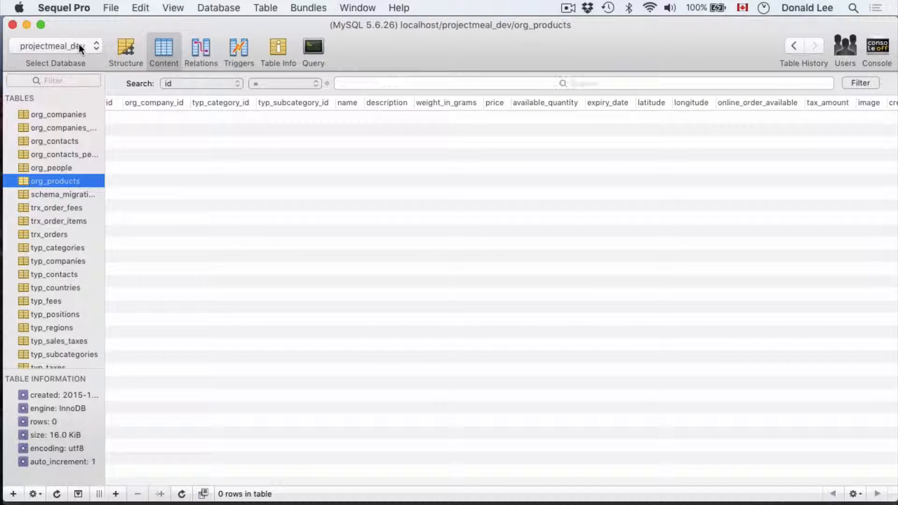
click(124, 49)
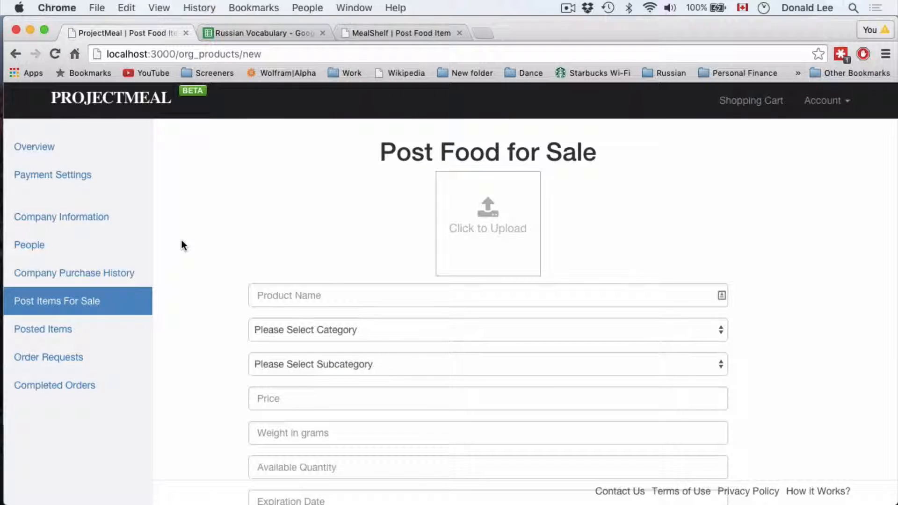
Step: Switch back to Chrome to view the new-product form
key(cmd+tab)
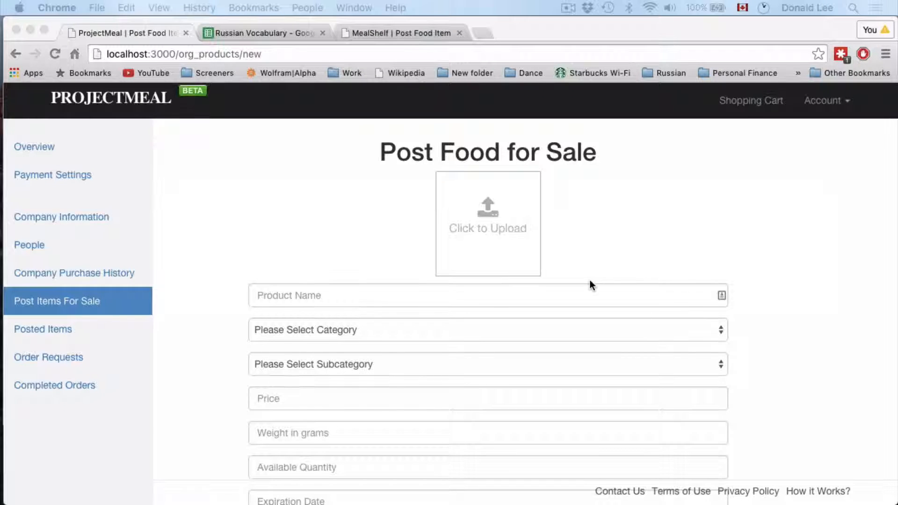
mouse_move(427, 294)
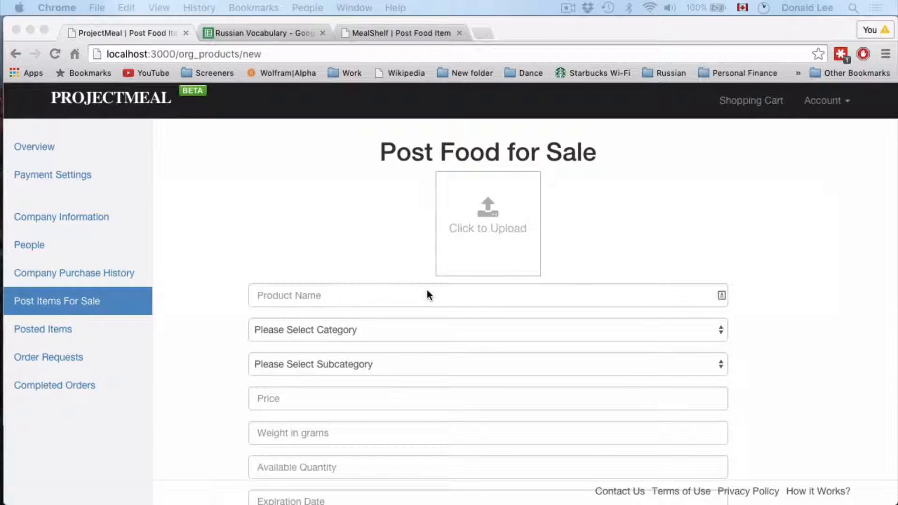